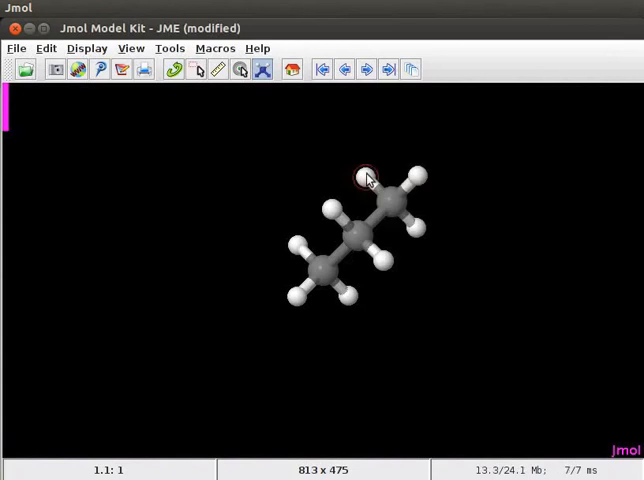
# - Replace a propane hydrogen with a fourth carbon and rotate the resulting butane chain
pyautogui.click(367, 179)
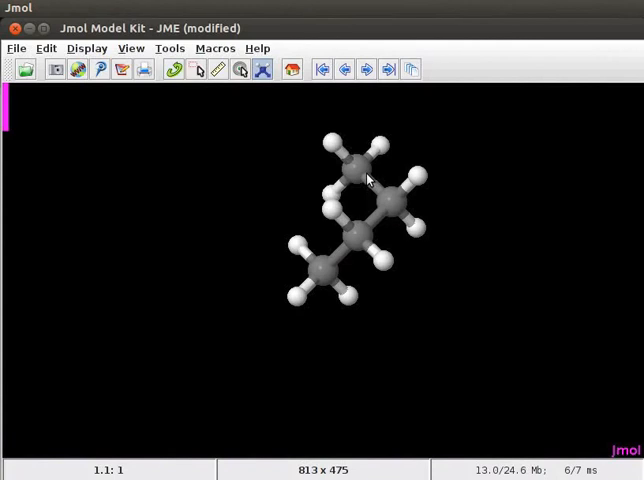
pyautogui.moveTo(174, 69)
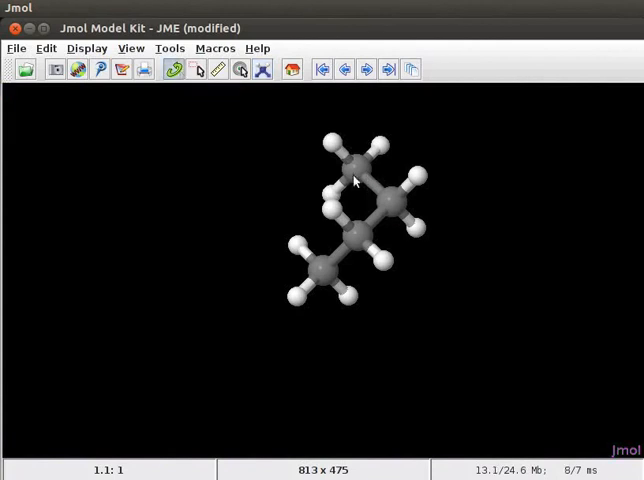
pyautogui.moveTo(355, 180); pyautogui.dragTo(380, 398)
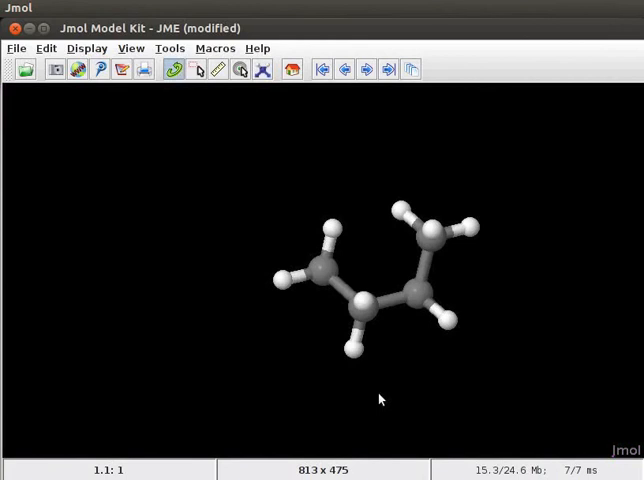
# - Close the carbons into a six-membered ring and minimize it from the model kit menu
pyautogui.click(262, 69)
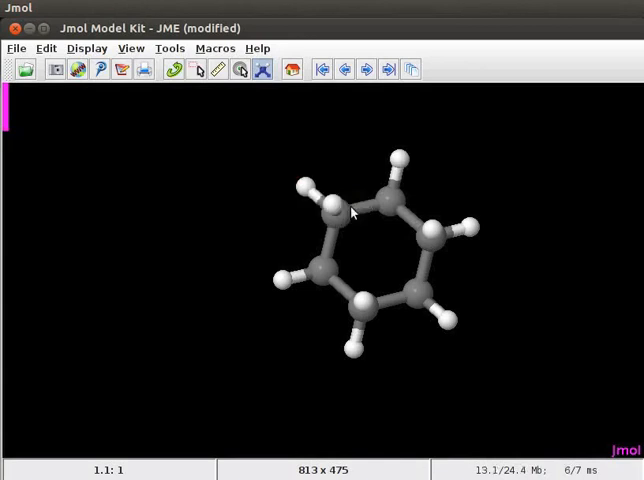
pyautogui.click(9, 119)
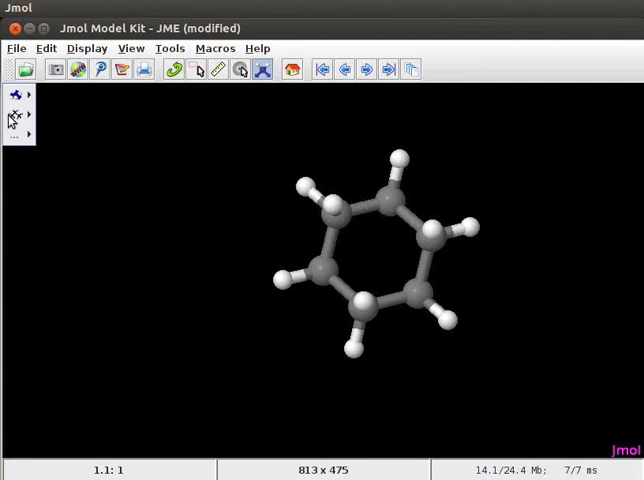
pyautogui.click(13, 133)
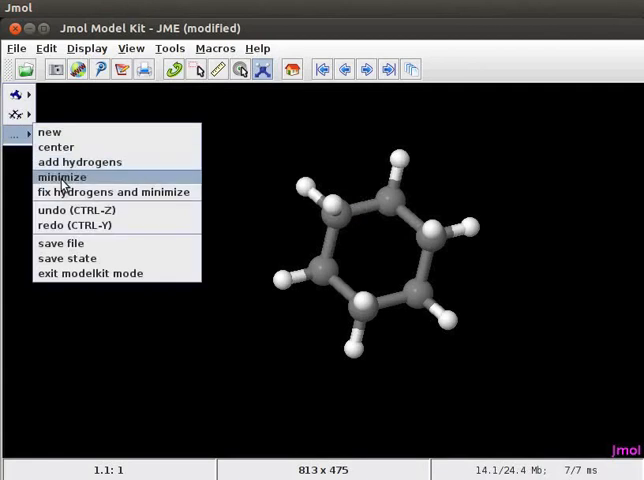
pyautogui.click(60, 177)
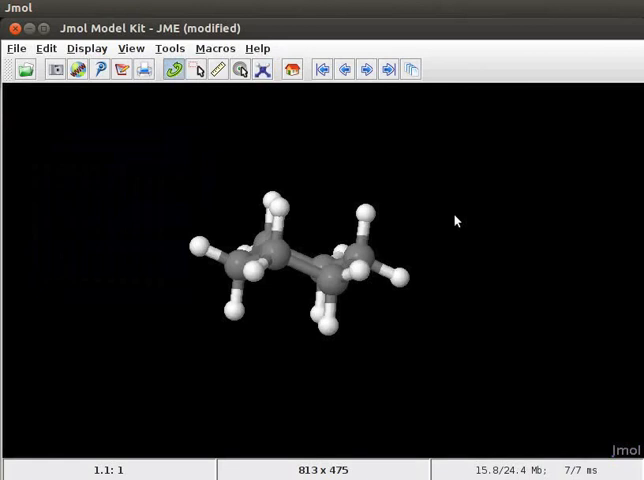
pyautogui.click(263, 69)
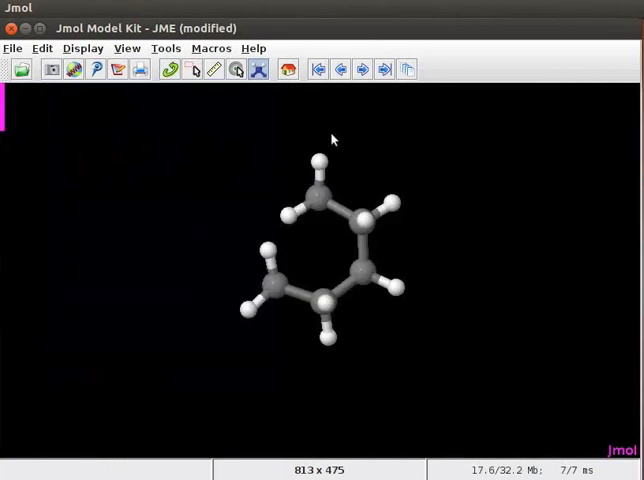
pyautogui.moveTo(248, 190)
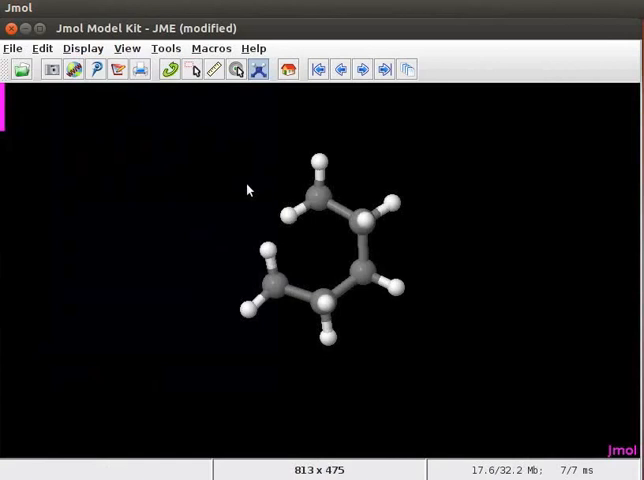
pyautogui.moveTo(3, 95)
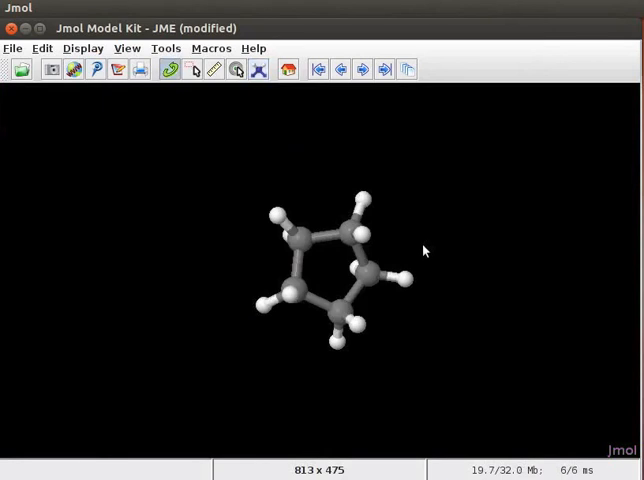
pyautogui.moveTo(488, 213)
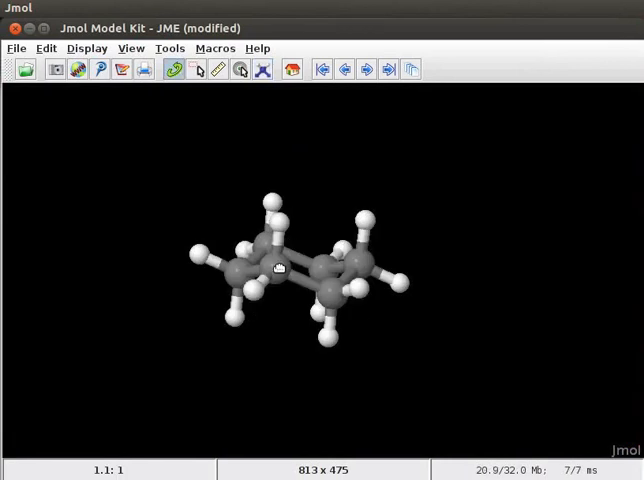
# - Rotate the ring face-on and make alternate ring bonds double in Model Kit mode
pyautogui.moveTo(280, 270); pyautogui.dragTo(270, 380)
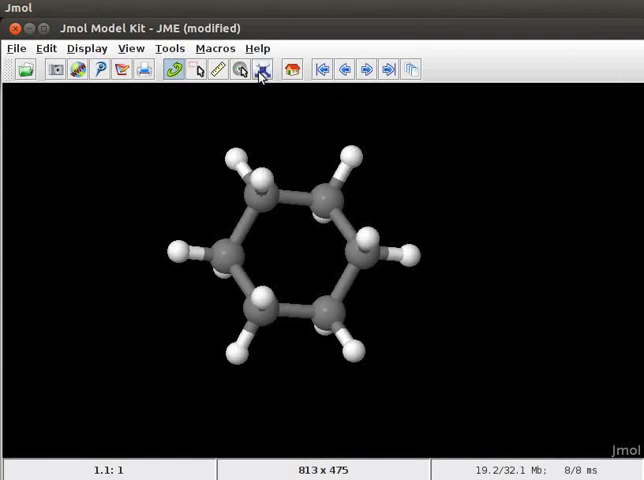
pyautogui.click(261, 69)
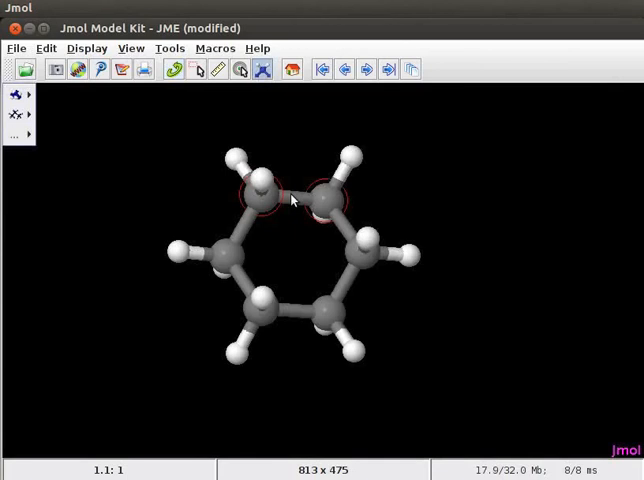
pyautogui.click(290, 197)
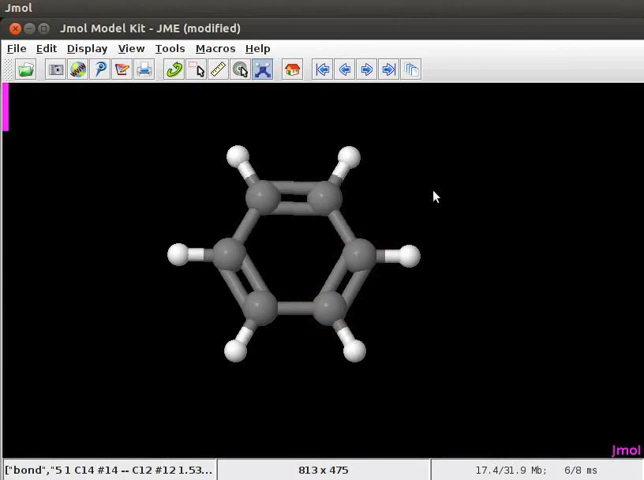
pyautogui.moveTo(5, 130)
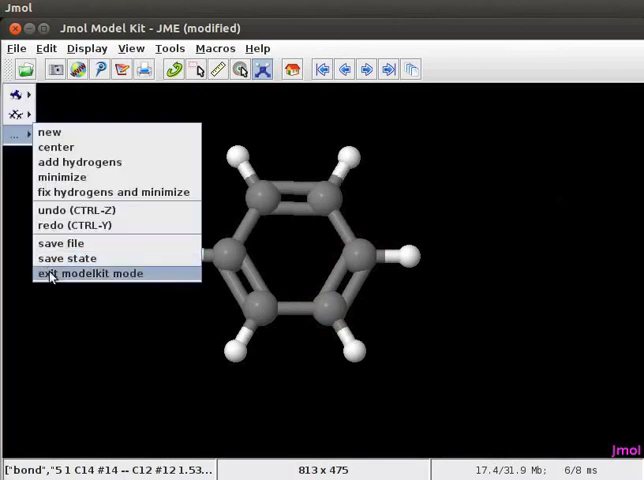
# - Exit model kit mode and add a translucent orange Molecular Surface around the benzene
pyautogui.click(95, 273)
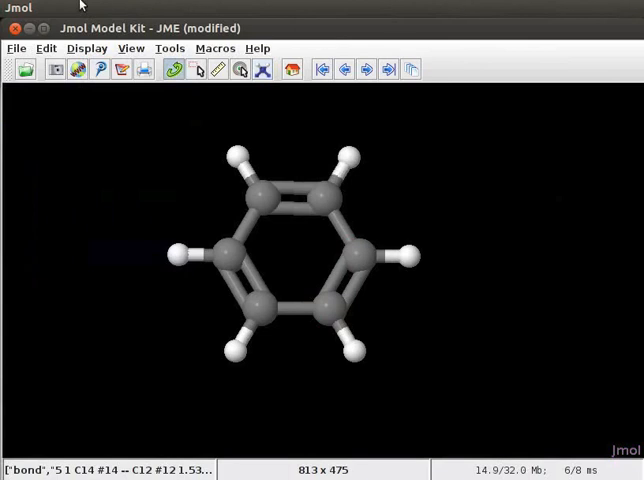
pyautogui.moveTo(60, 120)
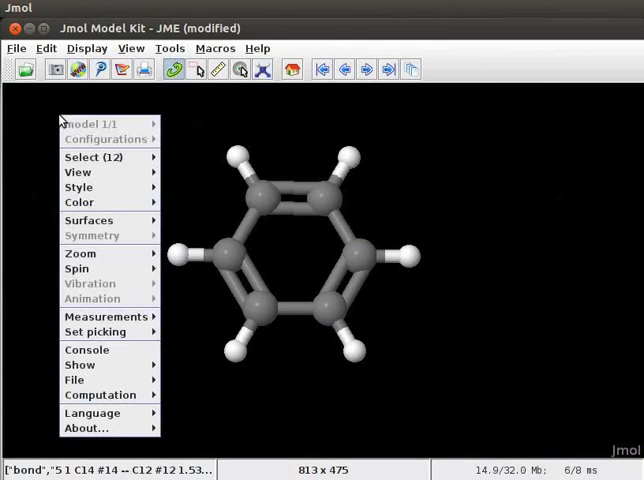
pyautogui.click(88, 220)
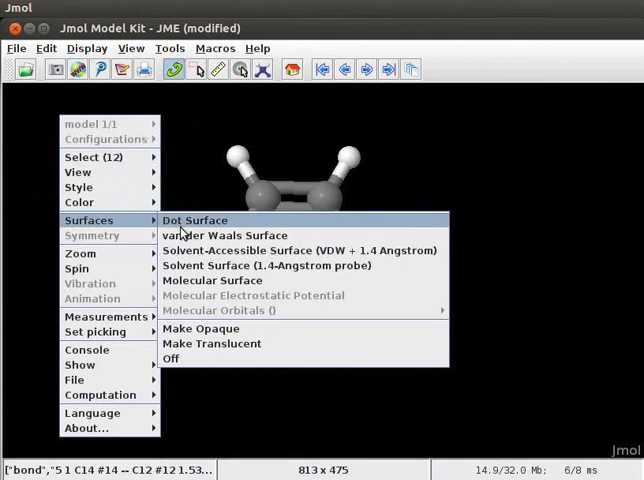
pyautogui.moveTo(255, 265)
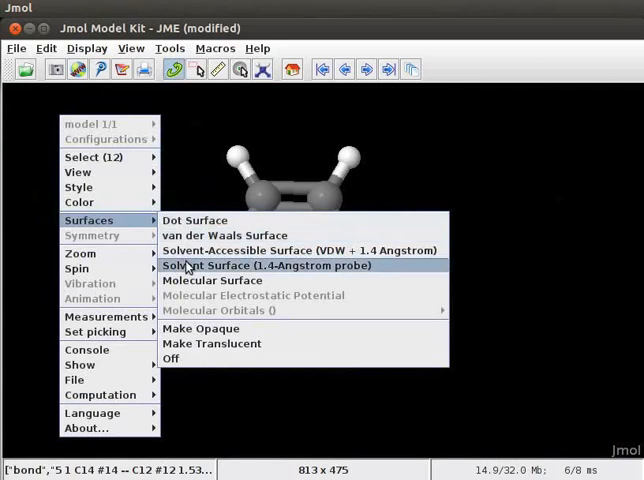
pyautogui.moveTo(210, 343)
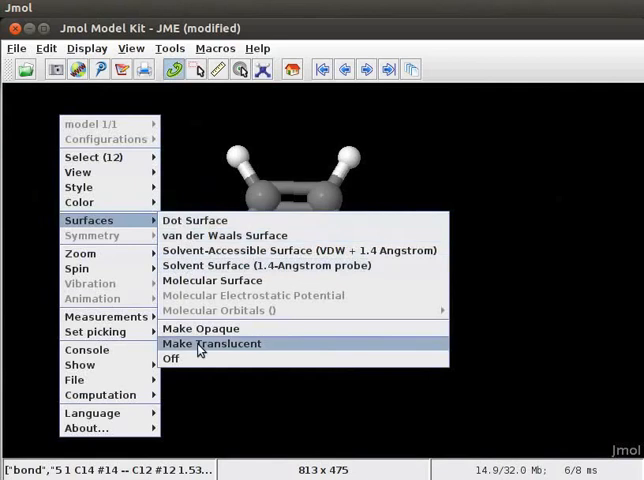
pyautogui.moveTo(237, 299)
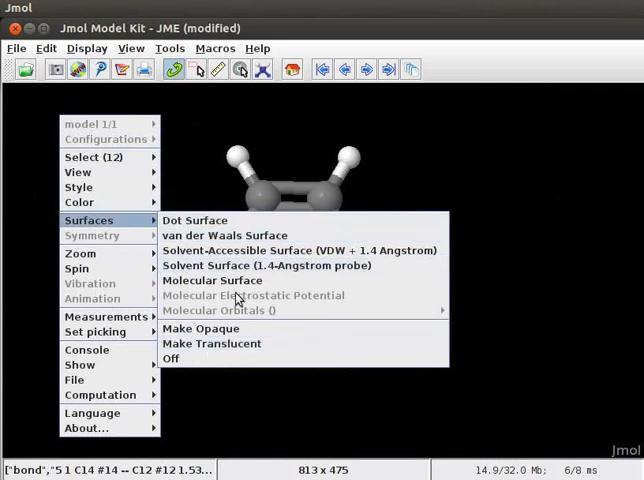
pyautogui.click(211, 280)
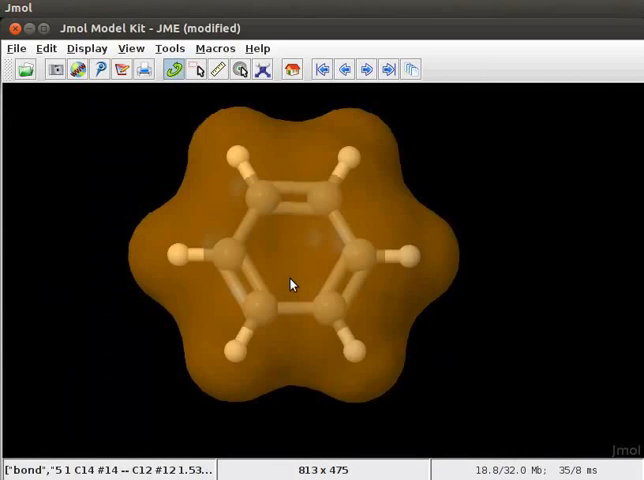
pyautogui.moveTo(180, 203)
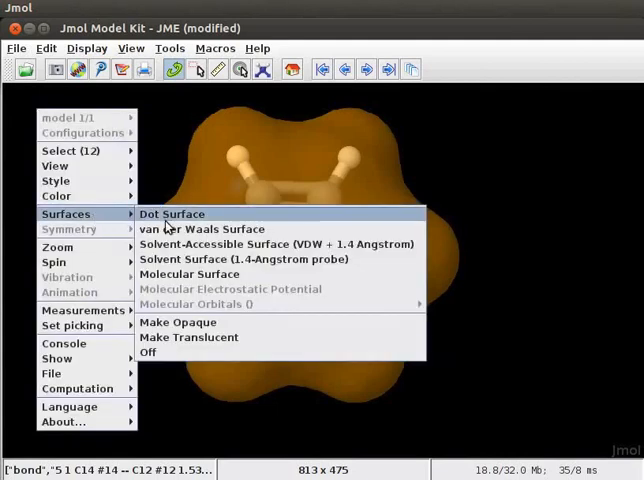
# - Add a Dot Surface over the benzene, then choose another Surfaces submenu option
pyautogui.click(171, 213)
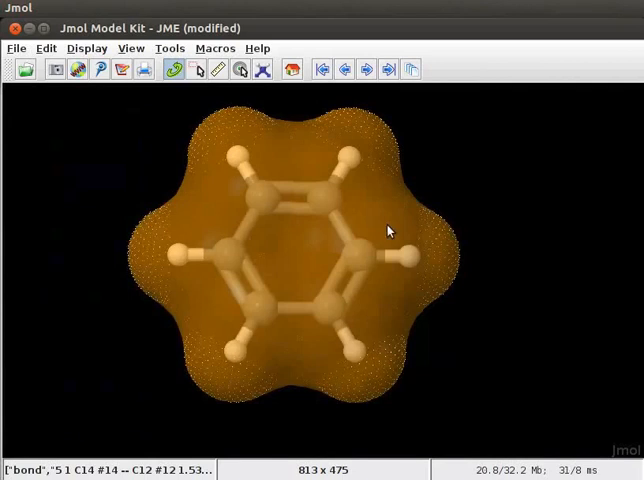
pyautogui.moveTo(60, 125)
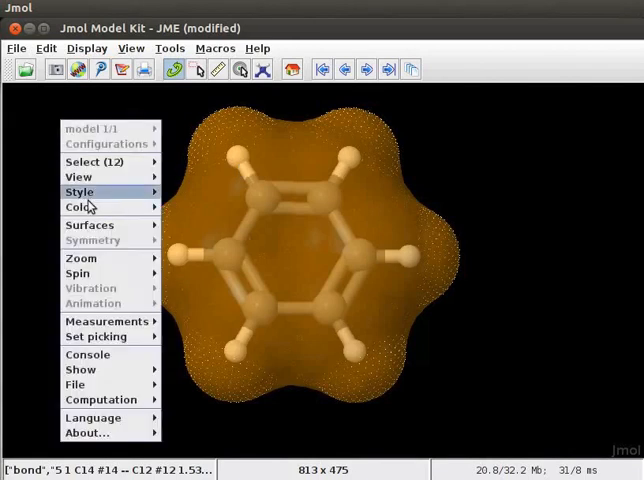
pyautogui.click(89, 224)
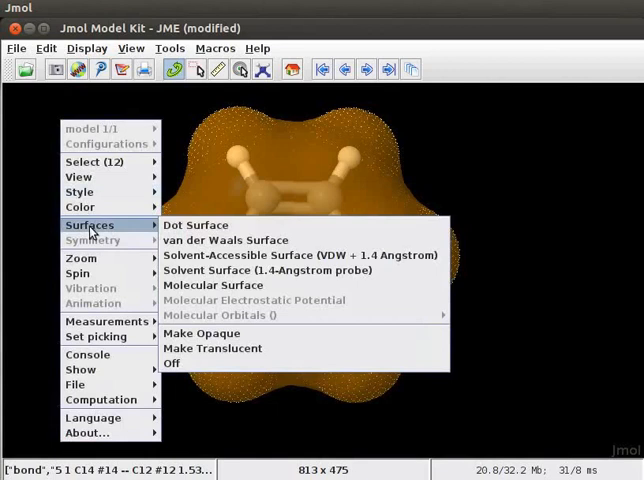
pyautogui.moveTo(265, 270)
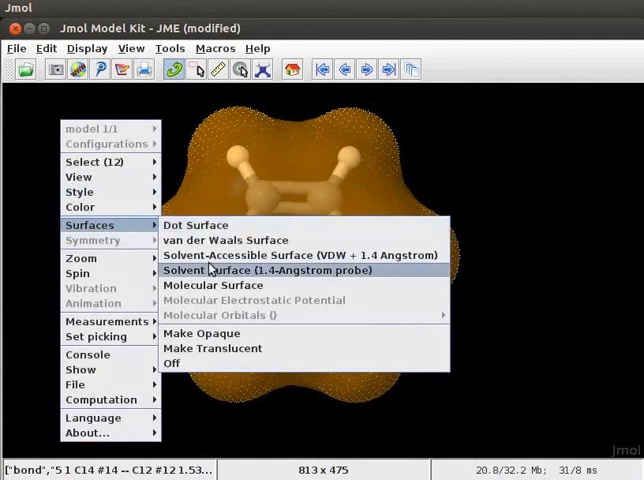
pyautogui.moveTo(212, 333)
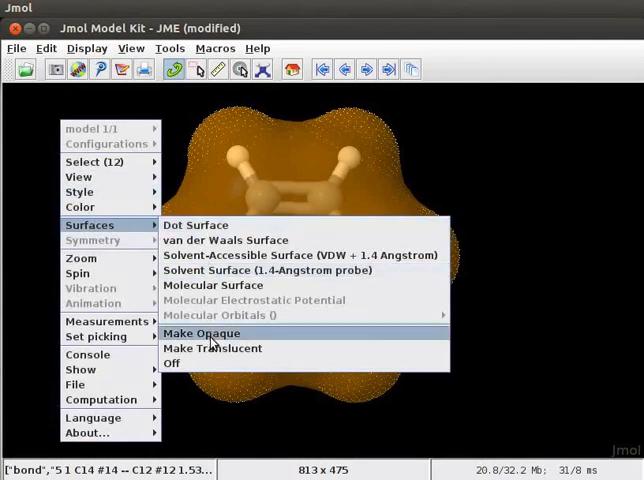
pyautogui.click(200, 333)
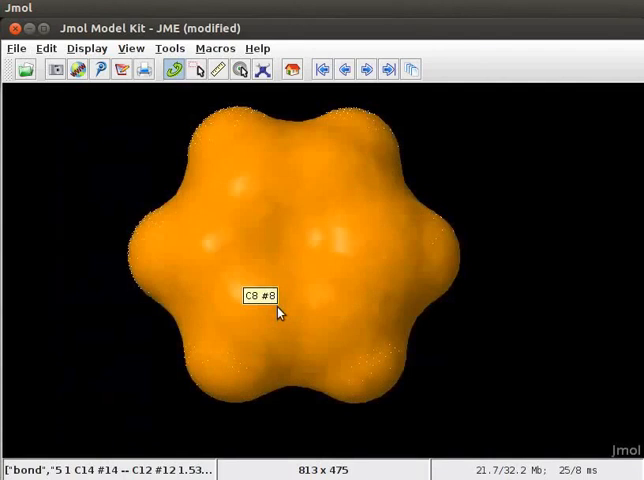
pyautogui.moveTo(92, 133)
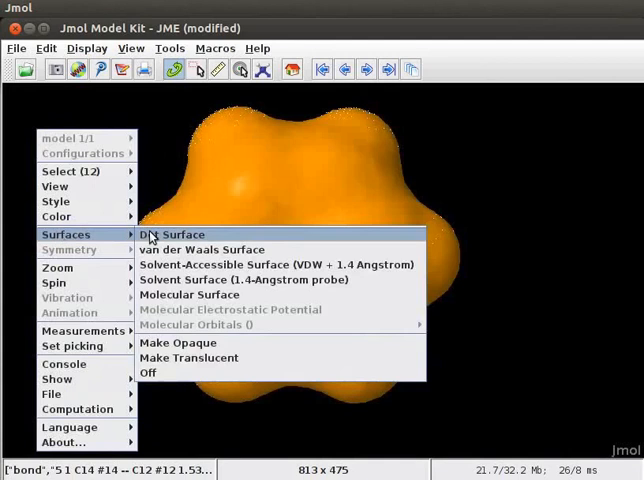
pyautogui.moveTo(150, 372)
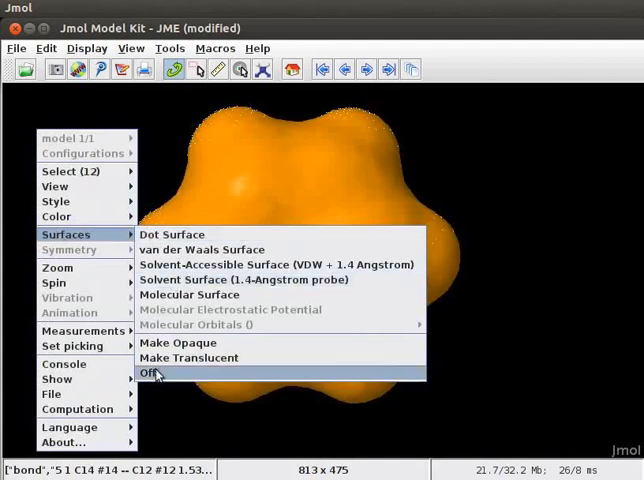
# - Switch the benzene's surface off with Surfaces > Off
pyautogui.click(148, 372)
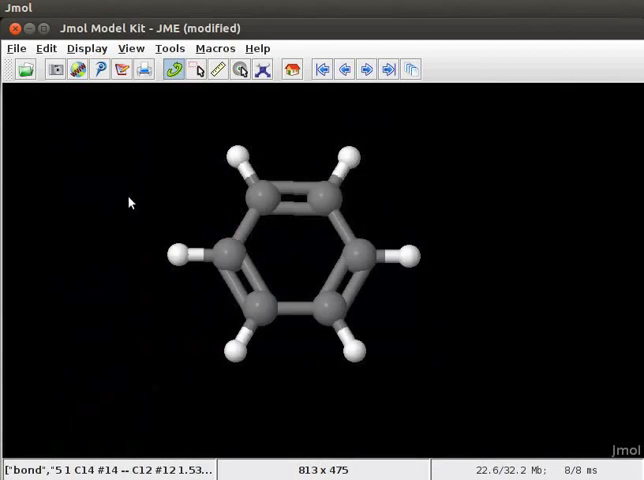
pyautogui.moveTo(127, 357)
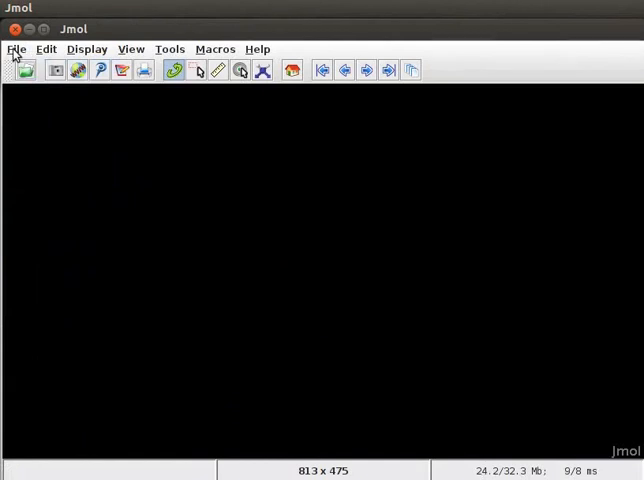
# - Open the Jmol script console from the File menu
pyautogui.click(16, 48)
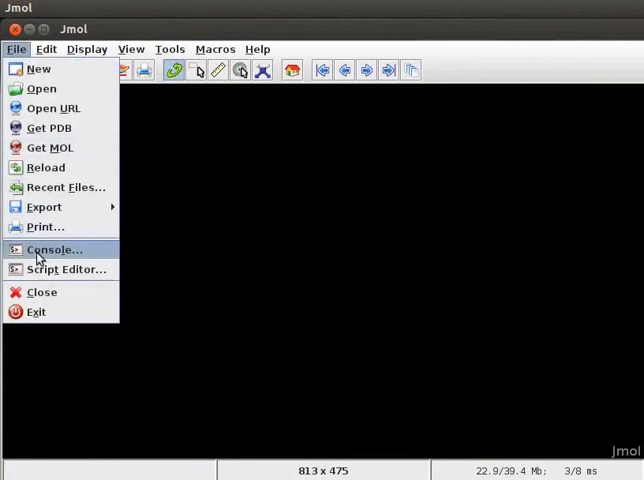
pyautogui.click(54, 249)
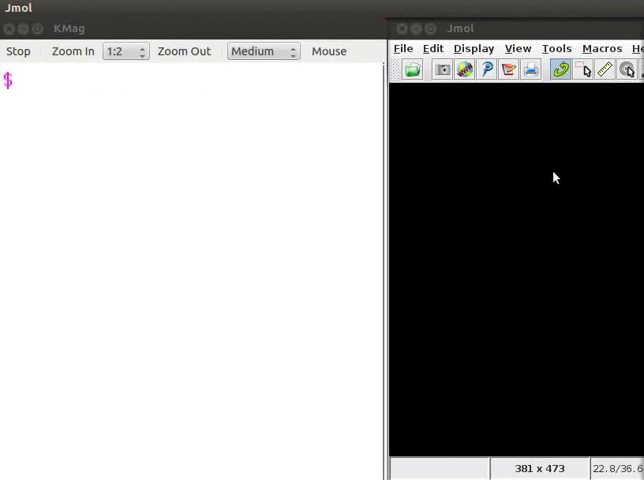
# - Run 'isosurface phase atomicorbital 2 0 0' in the console to draw the red 2s sphere
pyautogui.write('isosurface phase atomic orbital')
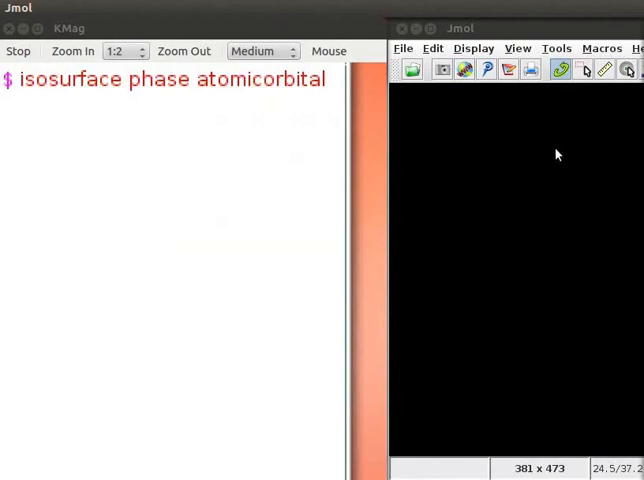
pyautogui.write('2')
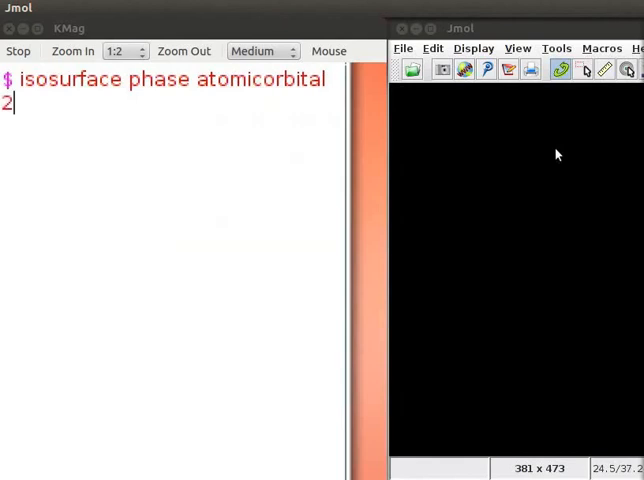
pyautogui.write('0 0')
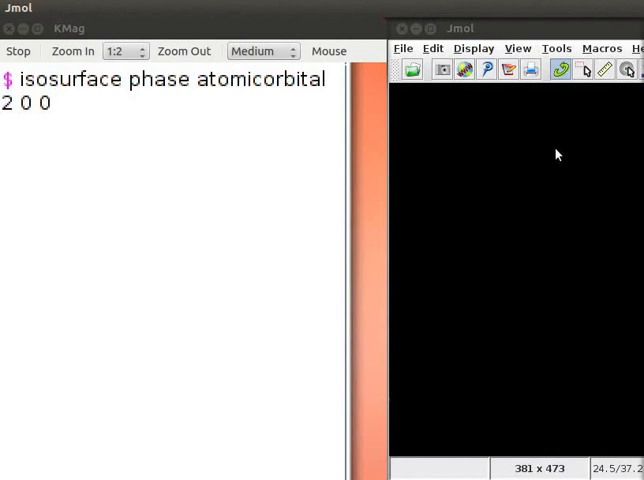
pyautogui.press('Return')
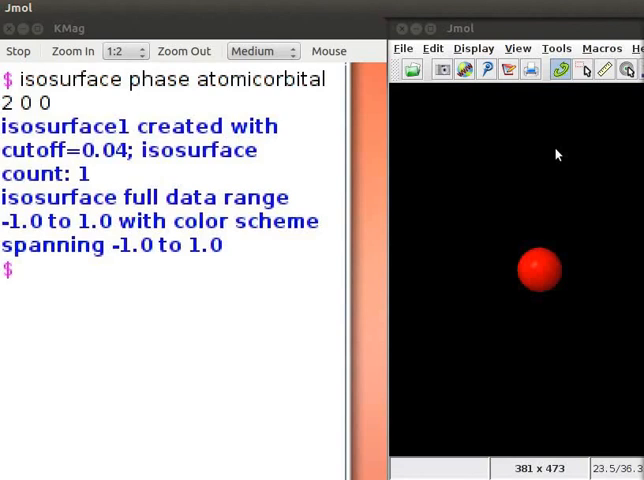
# - Run 'isosurface phase atomicorbital 2 1 1' to show the two-lobed 2p orbital
pyautogui.click(18, 272)
pyautogui.write('isosurface phase atomicorbital 2 1 1')
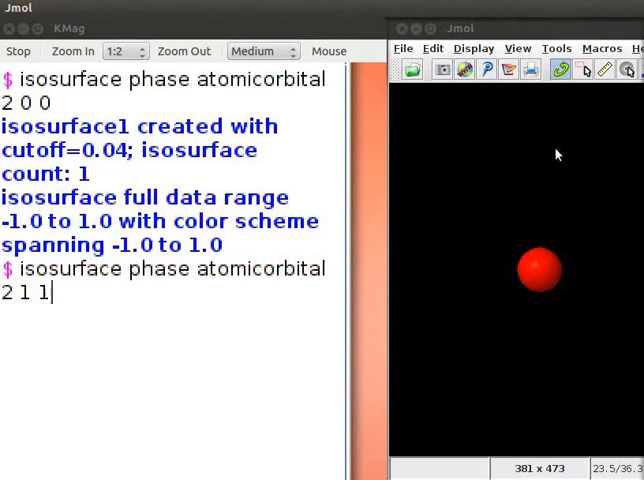
pyautogui.press('Return')
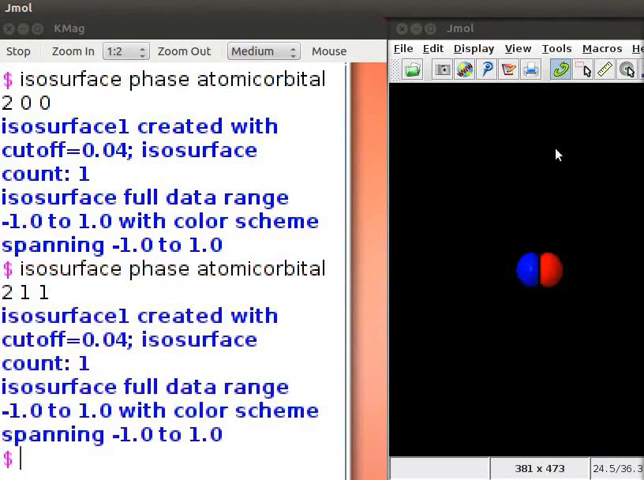
# - Run 'isosurface phase atomicorbital 3 2 -1' in the console for the 3d orbital
pyautogui.scroll(-3)
pyautogui.write('isosurface phase atomicorbital')
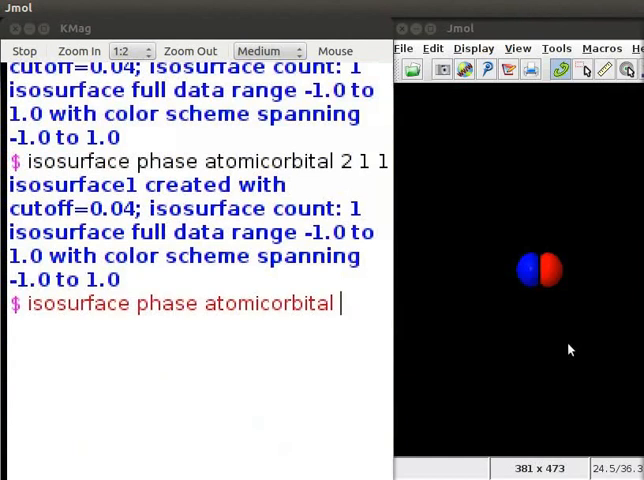
pyautogui.write('3 2')
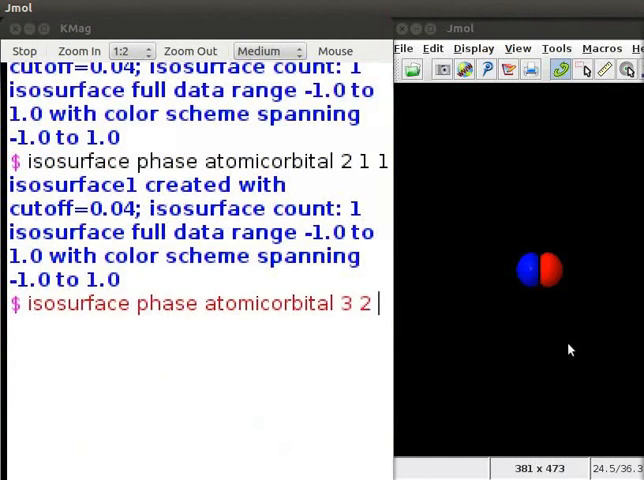
pyautogui.write('-1')
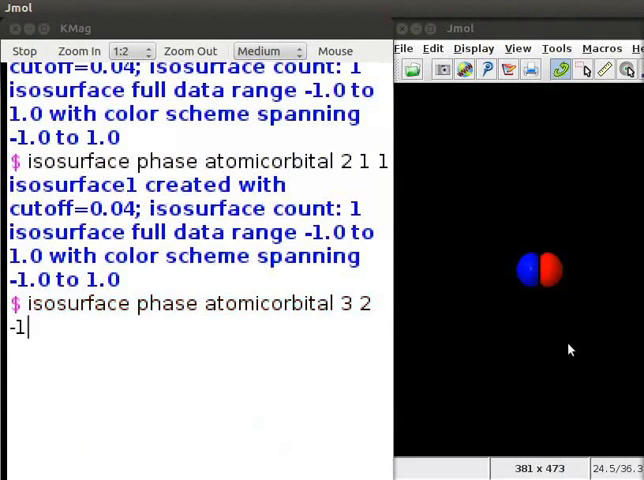
pyautogui.press('Return')
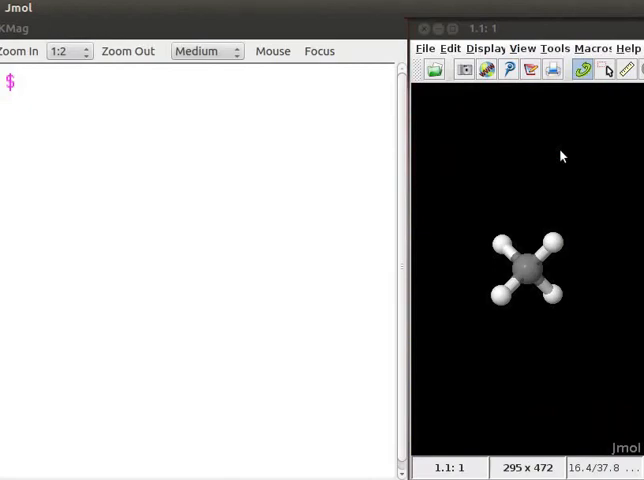
# - Run 'lcaocartoon create sp3' to draw sp3 hybrid orbitals on methane
pyautogui.write('lcaocartoon create sp3')
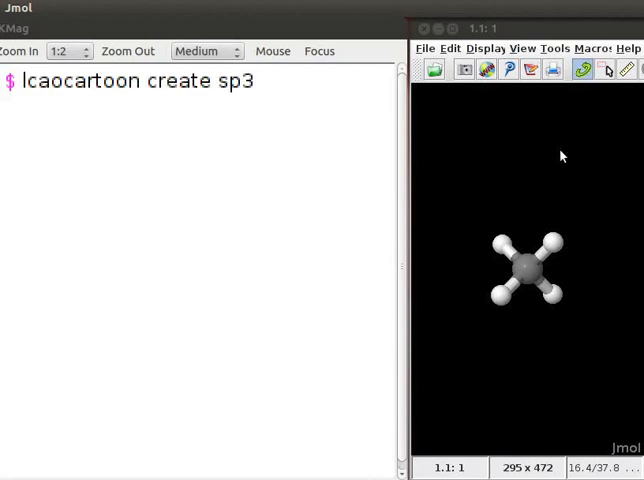
pyautogui.press('Return')
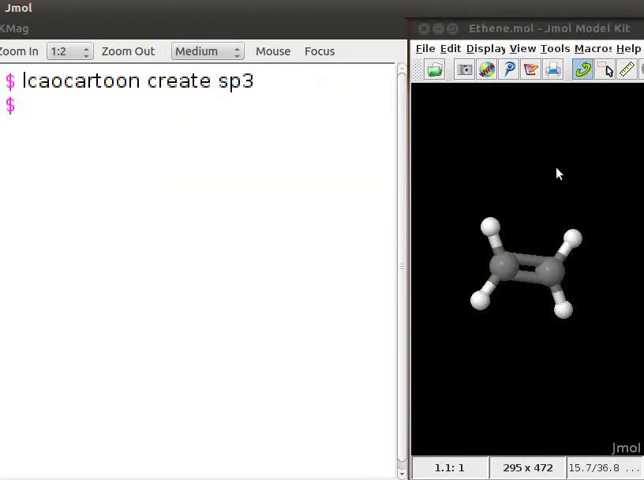
# - Focus the Jmol console to enter the sp2a cartoon command for ethene
pyautogui.click(25, 105)
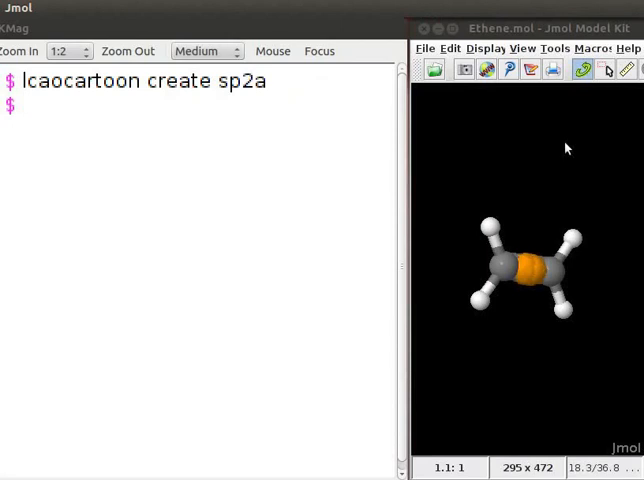
# - Add sp2b and sp2c hybrid lobes toward ethene's hydrogens with lcaocartoon create commands
pyautogui.write('lcaocartoon create sp2')
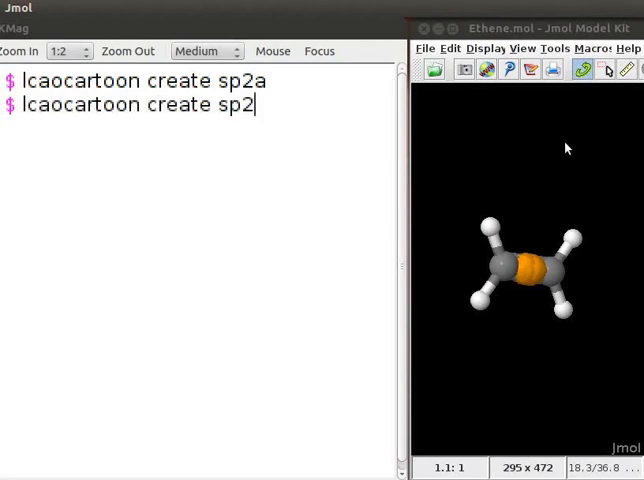
pyautogui.write('b')
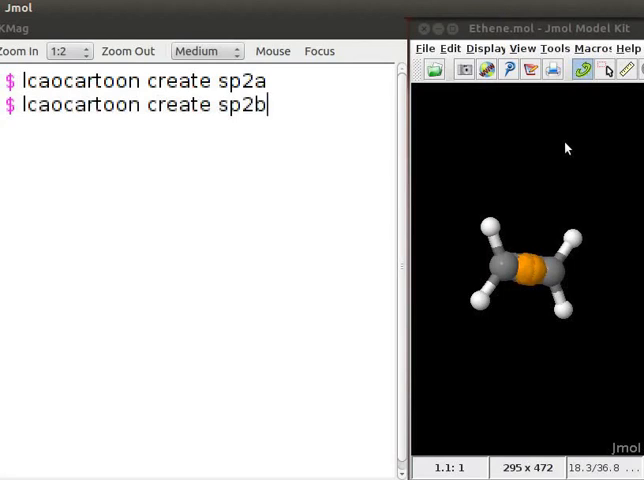
pyautogui.press('Return')
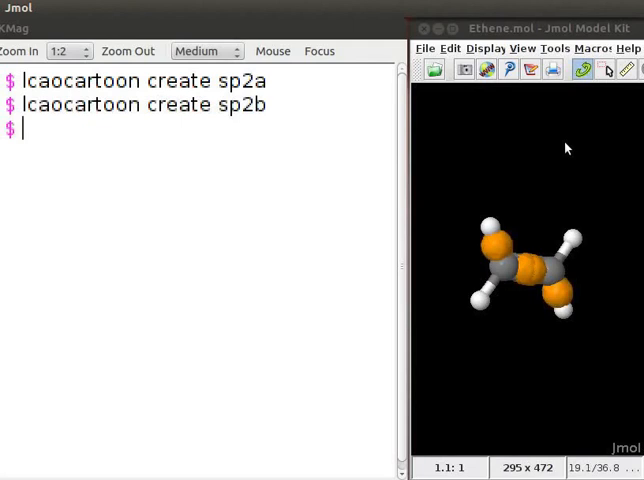
pyautogui.press('Return')
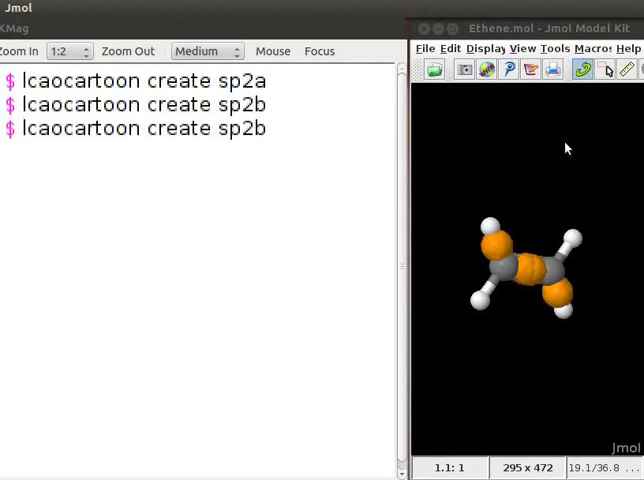
pyautogui.write('c')
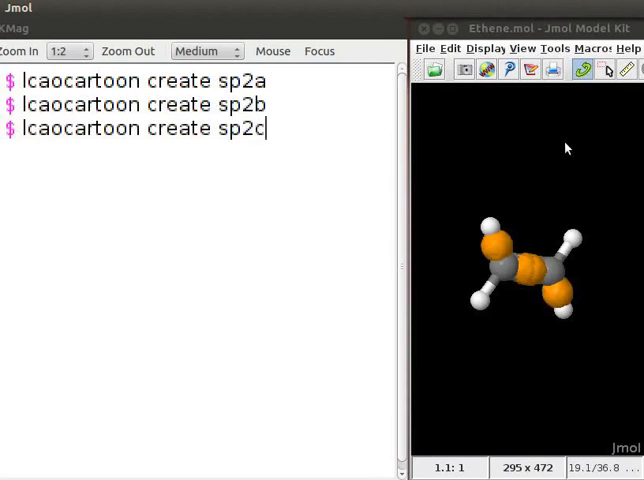
pyautogui.press('Return')
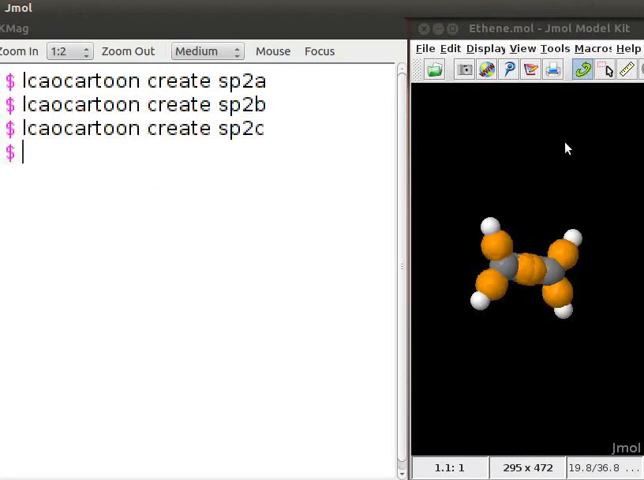
# - Draw the purple pz orbital lobes on ethene's carbons with 'lcaocartoon create pz'
pyautogui.write('lcaocartoon create sp2c')
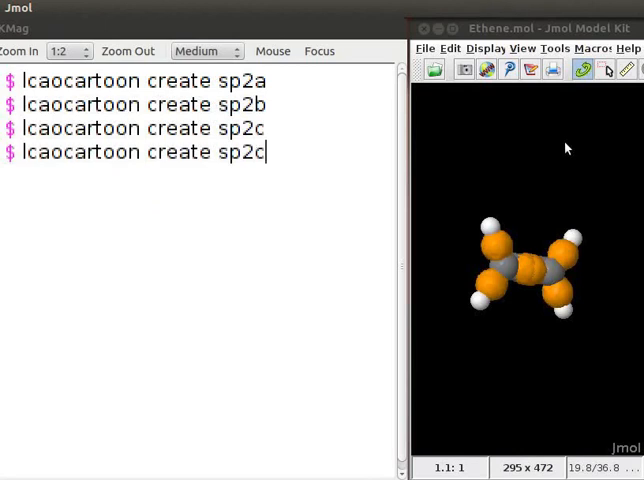
pyautogui.press('BackSpace')
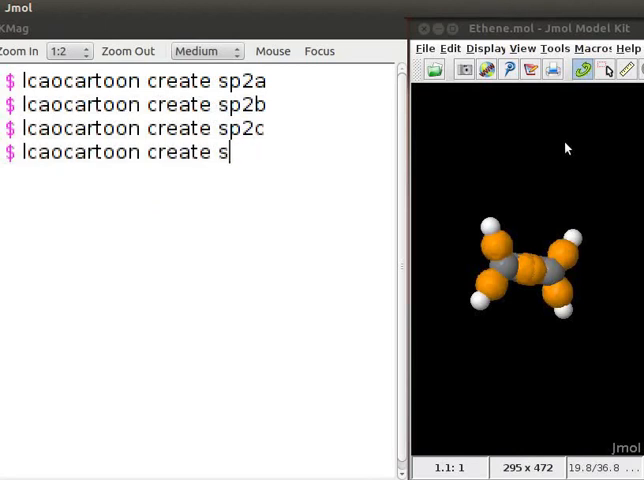
pyautogui.press('Return')
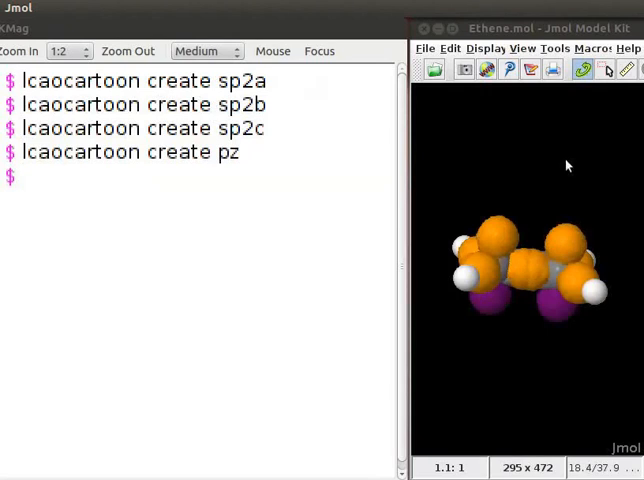